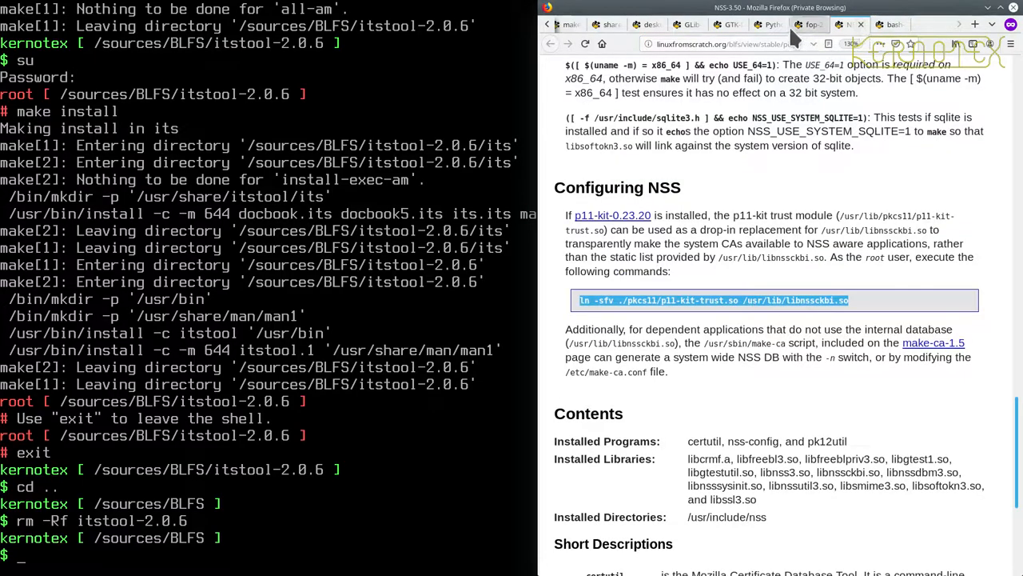
# Bring the GTK-Doc 1.32 page of the BLFS book to the front in Firefox
pyautogui.click(812, 24)
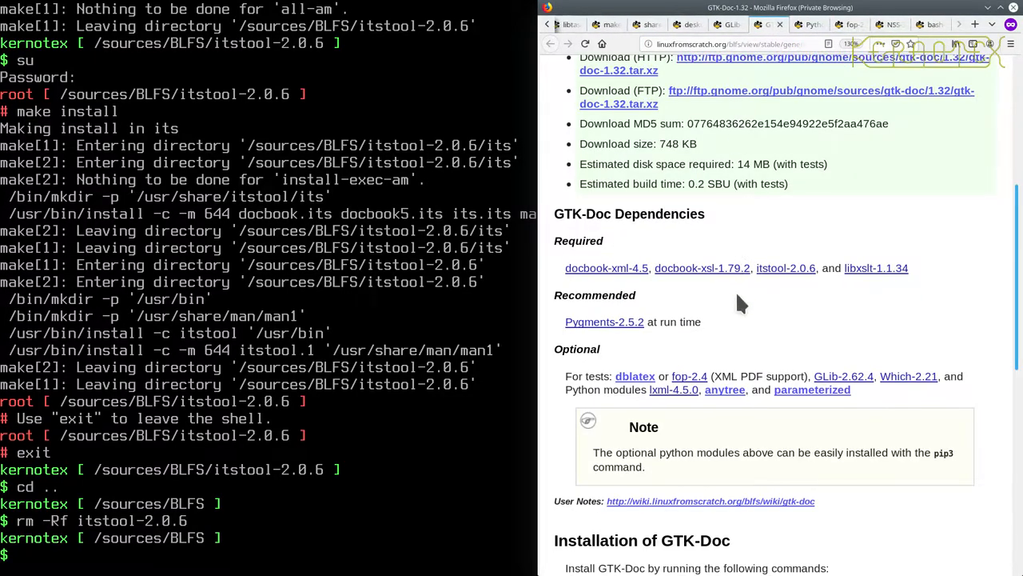
pyautogui.moveTo(787, 268)
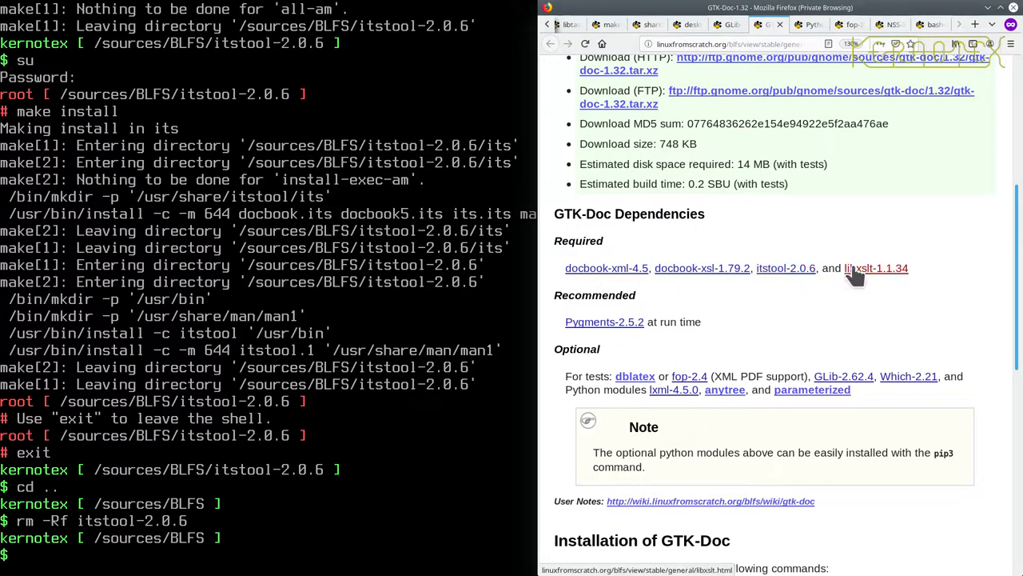
pyautogui.moveTo(824, 168)
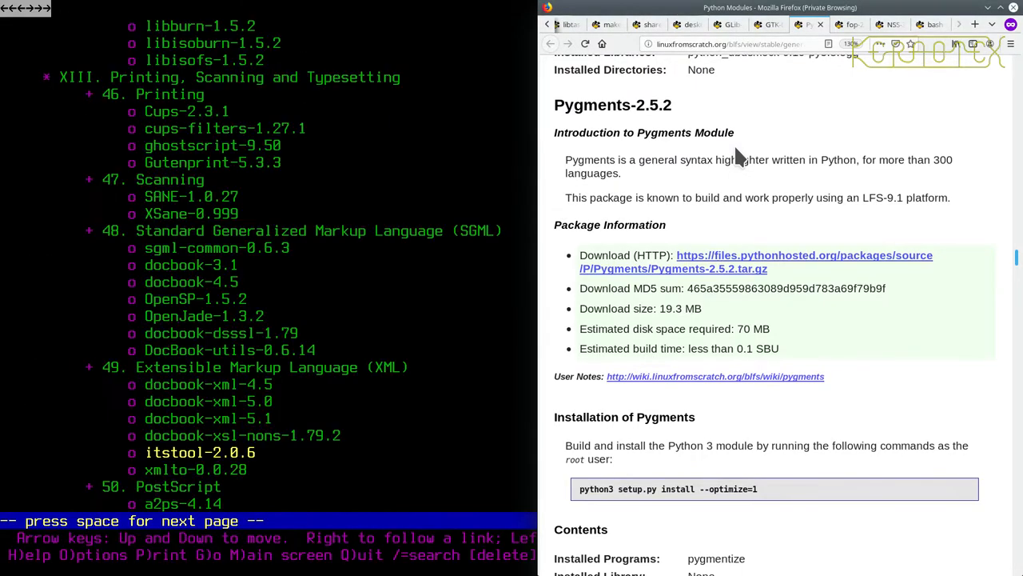
# Search the BLFS contents in lynx for 'py' to locate the Pygments entry
pyautogui.write('py')
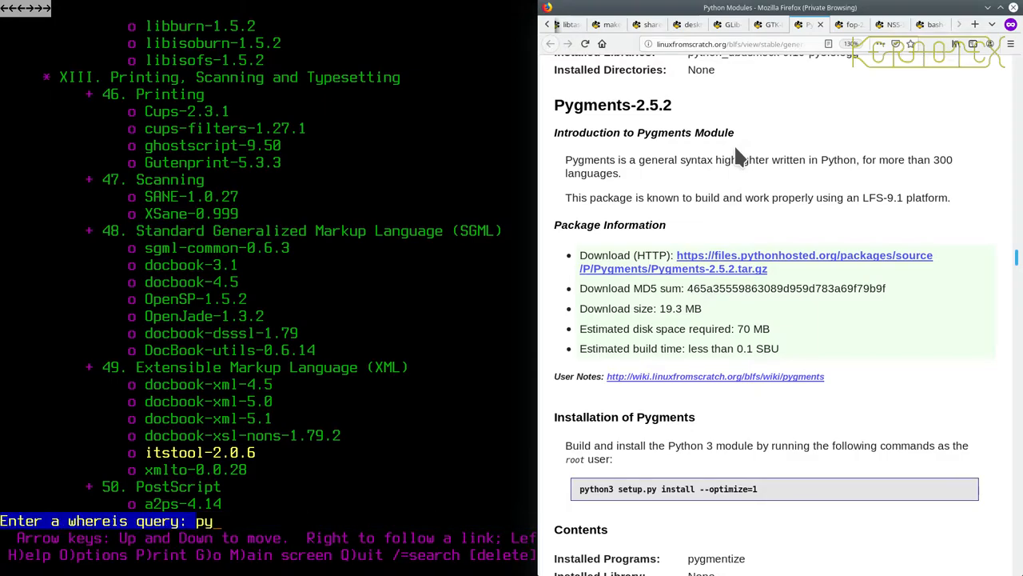
pyautogui.press('Return')
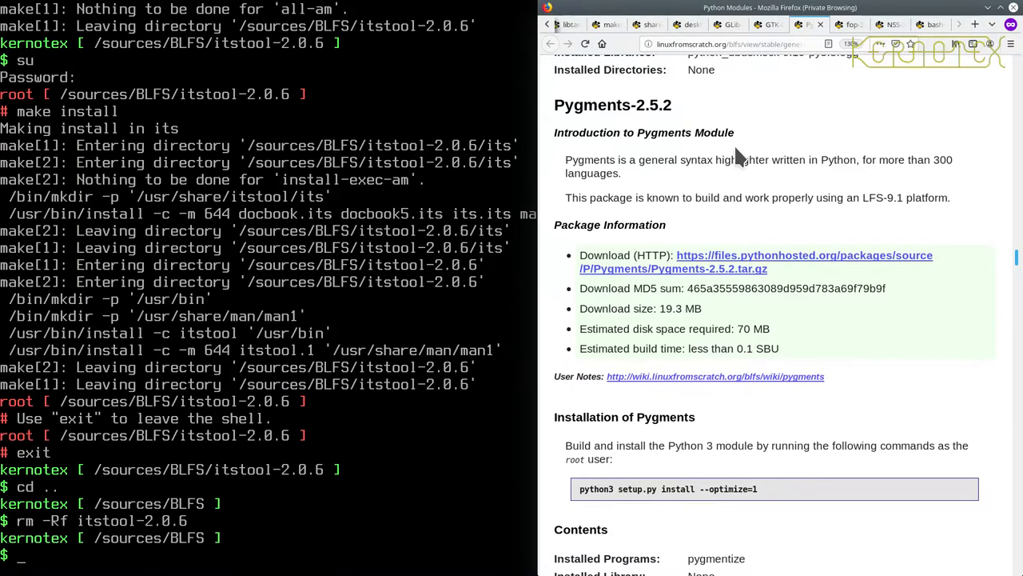
# Extract Pygments-2.5.2.tar.gz with tar -xvf and change into the Pygments-2.5.2 directory
pyautogui.write('tar -xvf')
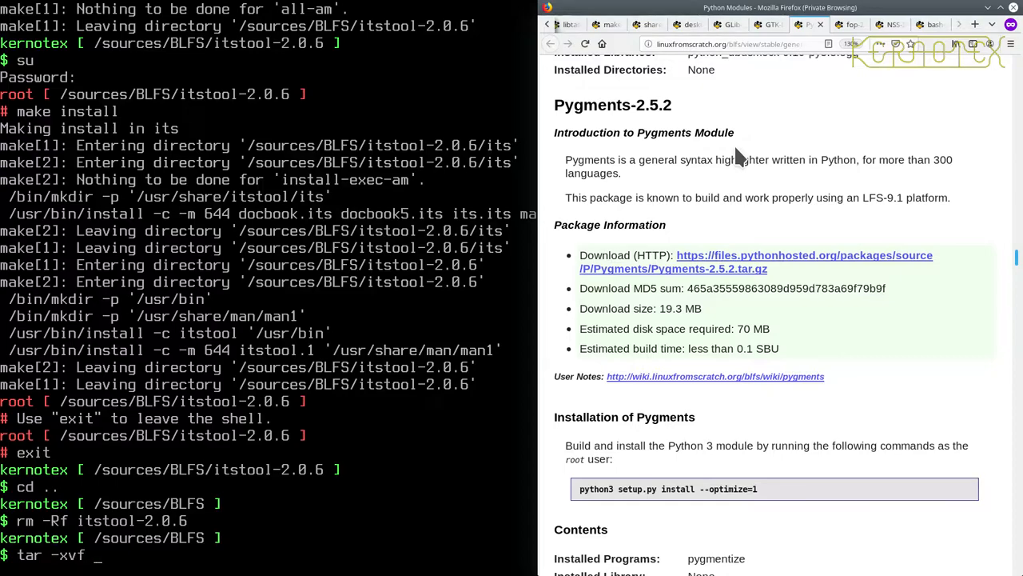
pyautogui.write('Py')
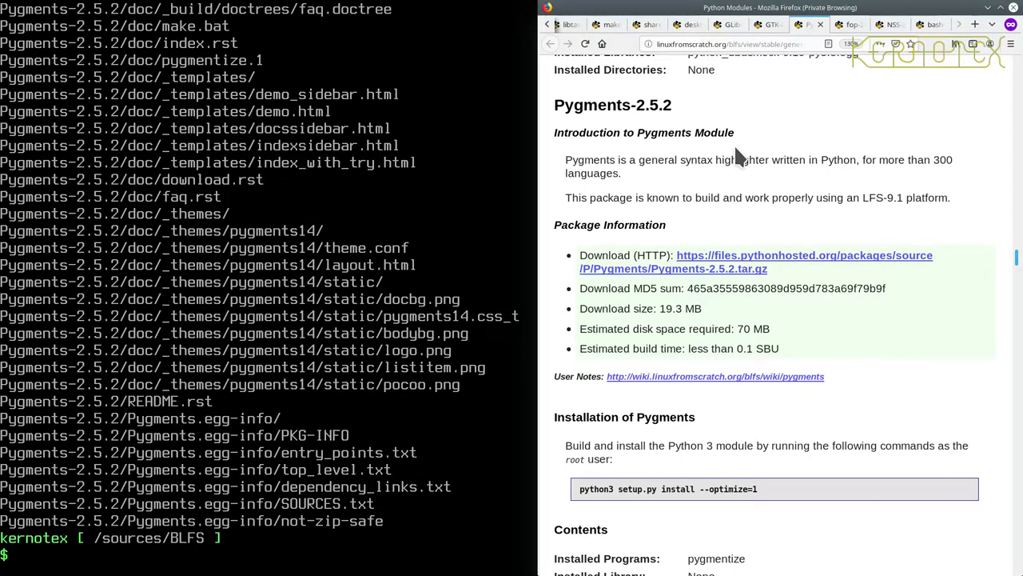
pyautogui.write('cd Pygments-2.5.2')
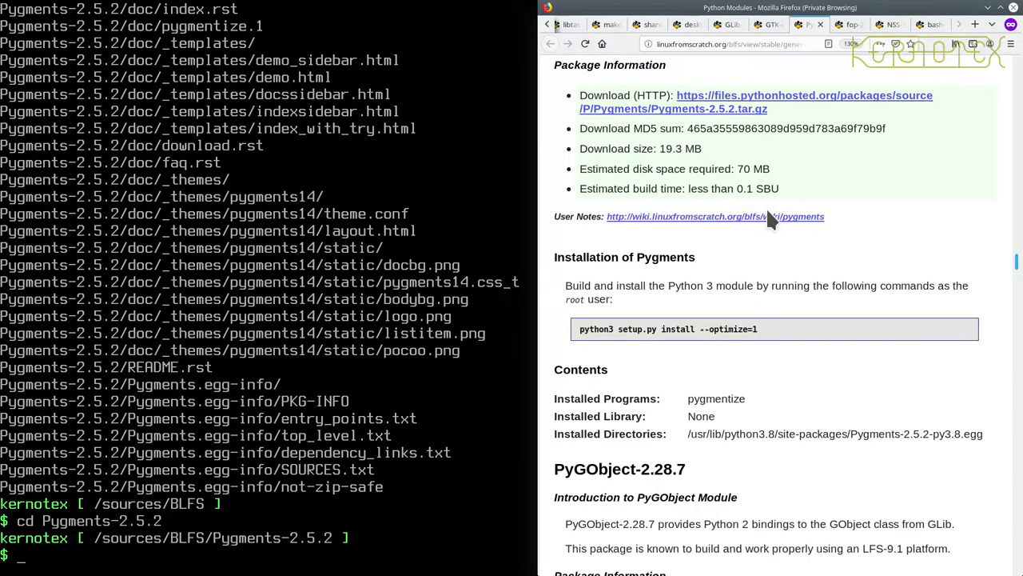
# Become root with su and run python3 setup.py install --optimize=1 for Pygments
pyautogui.write('su')
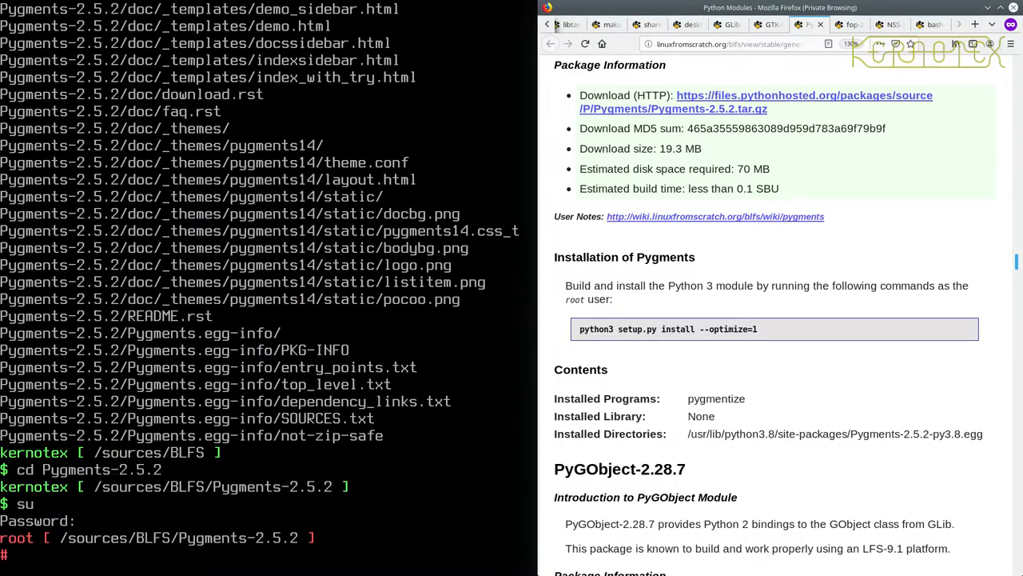
pyautogui.write('python3 setup.py install --optimize=1')
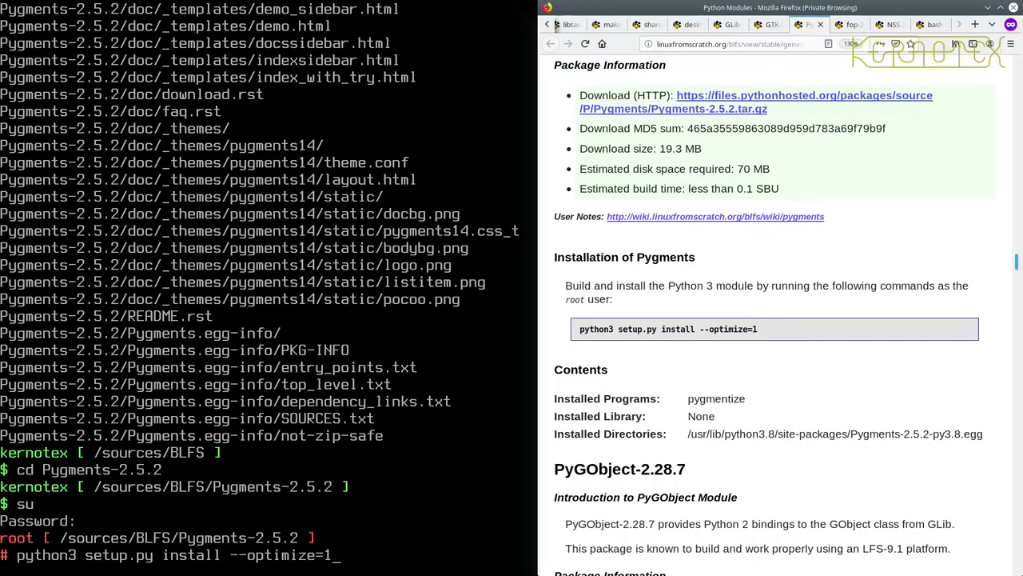
pyautogui.press('Return')
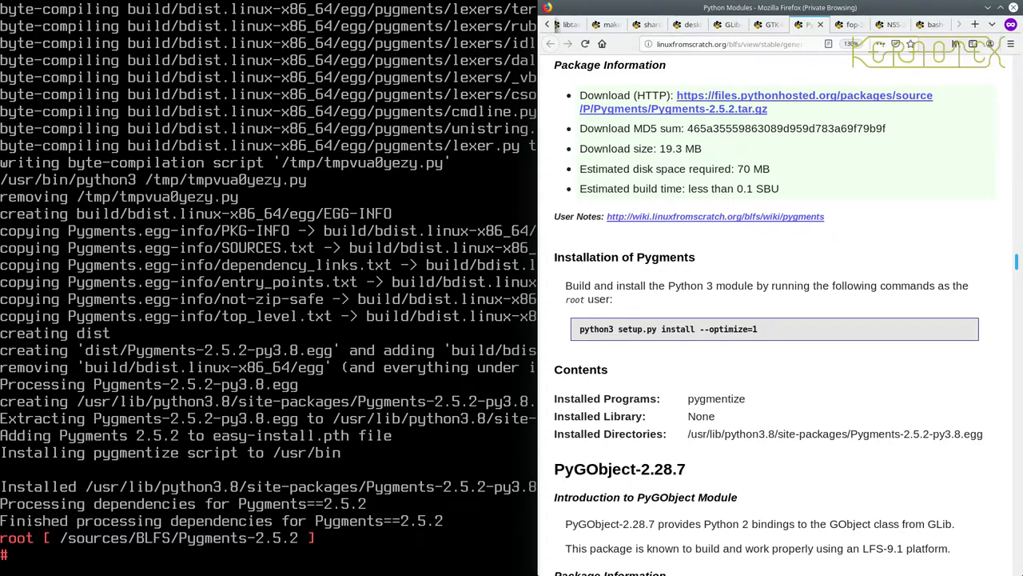
# Remove the Pygments-2.5.2 directory with rm -Rf, go up to /sources/BLFS and list its contents
pyautogui.write('cd ..')
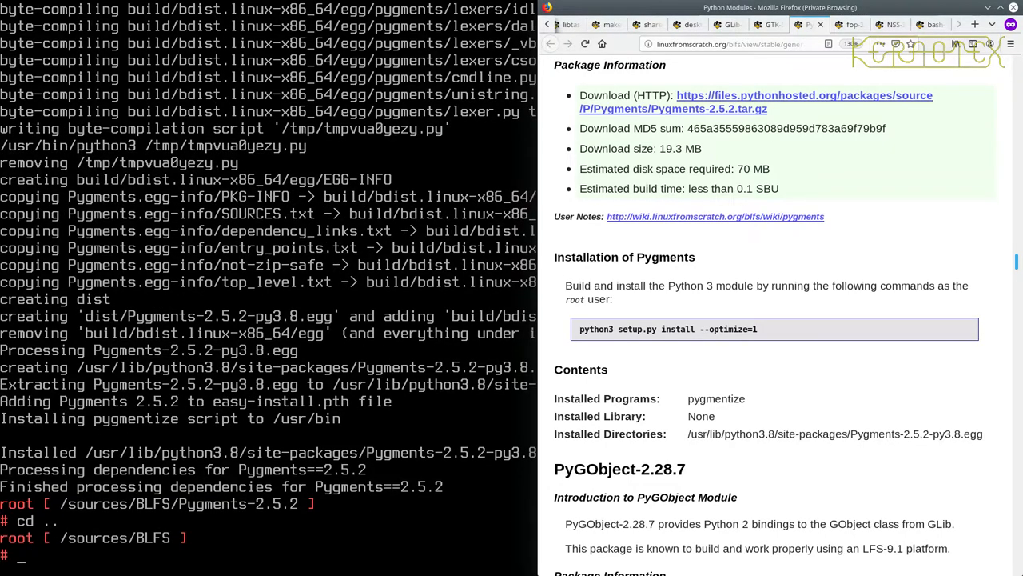
pyautogui.write('rm -')
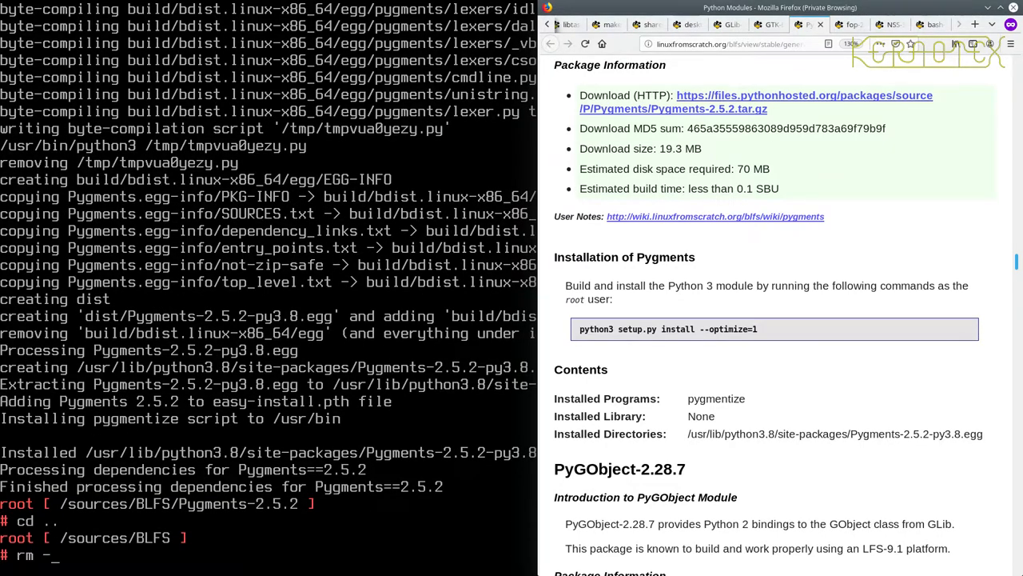
pyautogui.write('Rf')
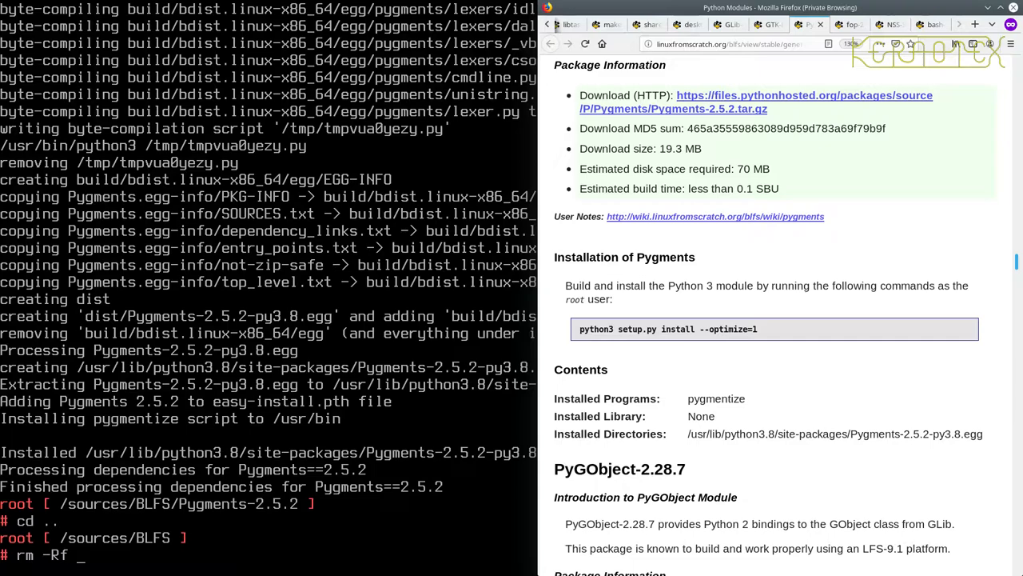
pyautogui.write('Pygments-2.5.2')
pyautogui.write('exit')
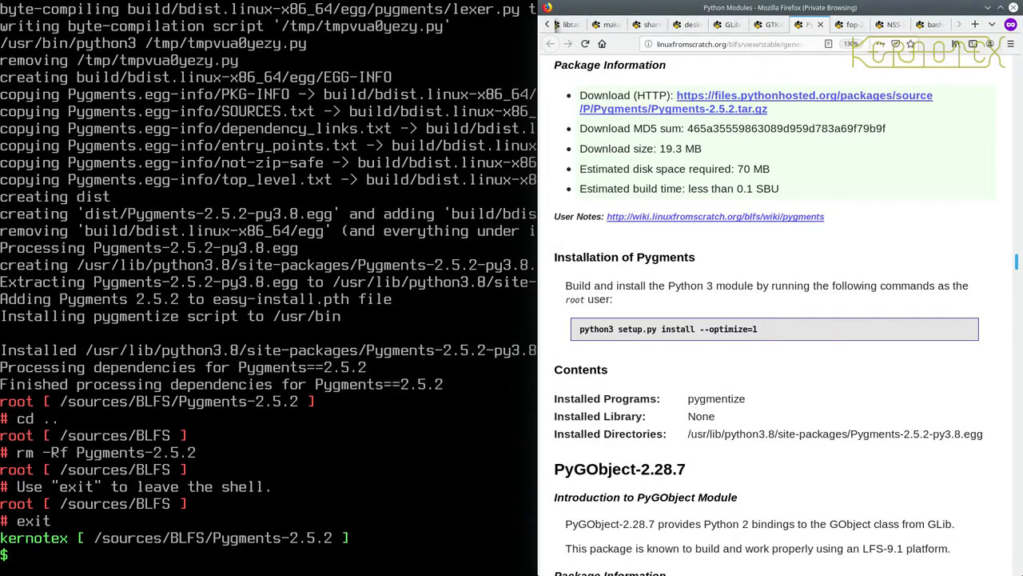
pyautogui.write('cd ..')
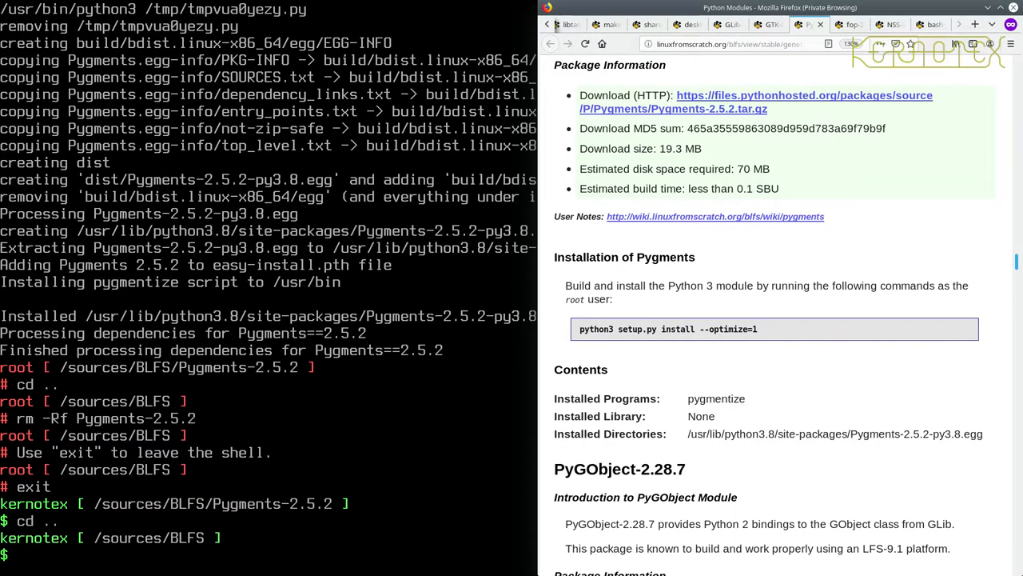
pyautogui.write('ls')
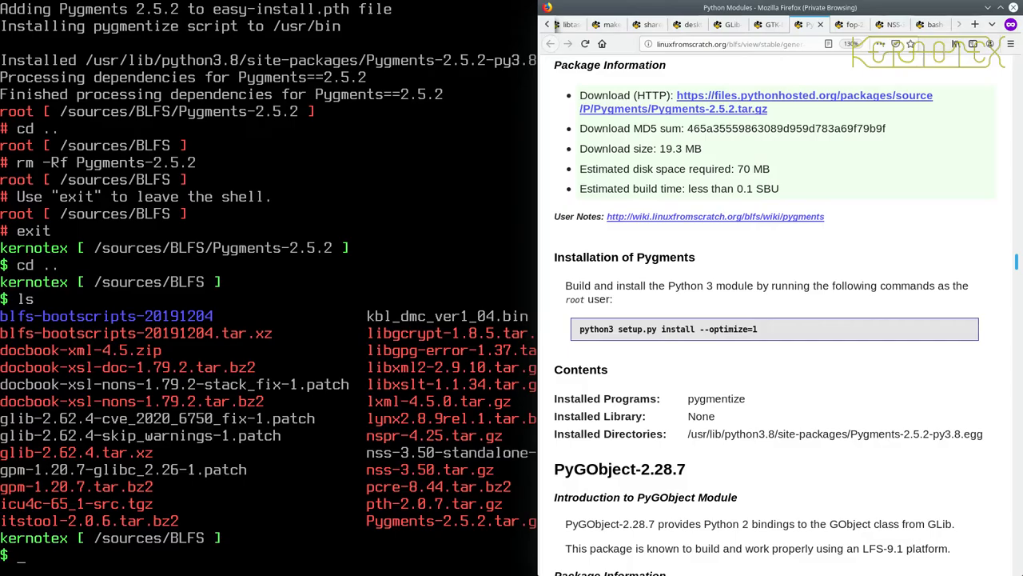